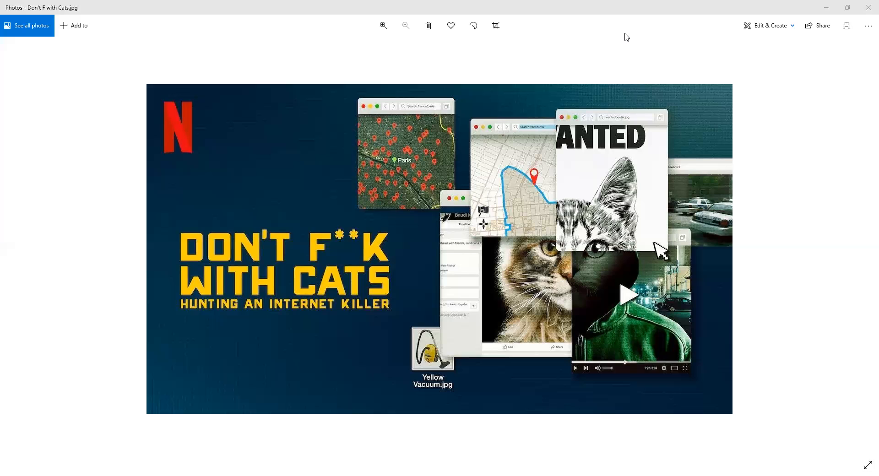
mouse_move(612, 77)
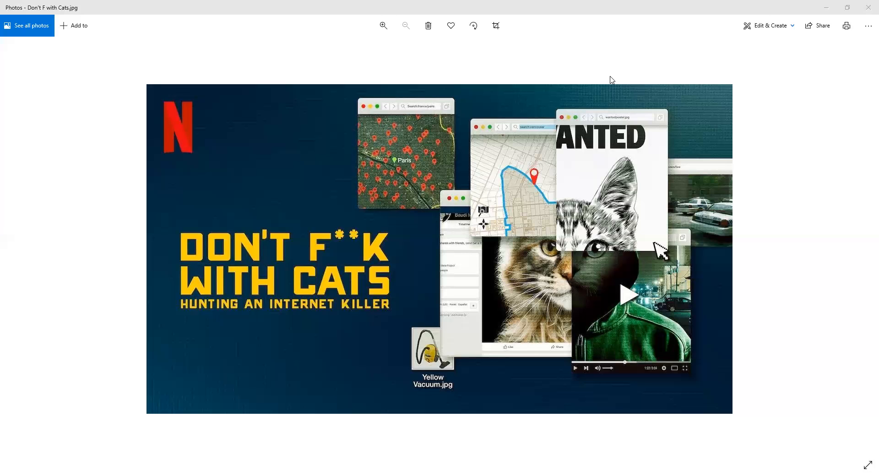
mouse_move(608, 118)
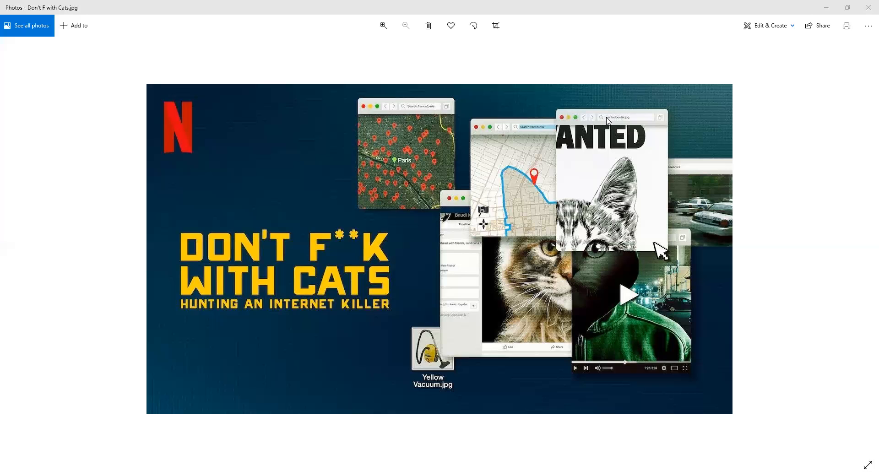
mouse_move(563, 133)
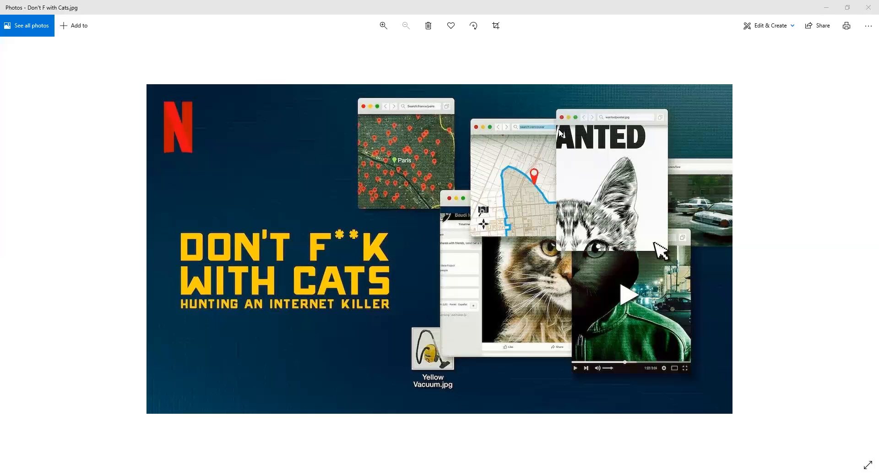
mouse_move(436, 196)
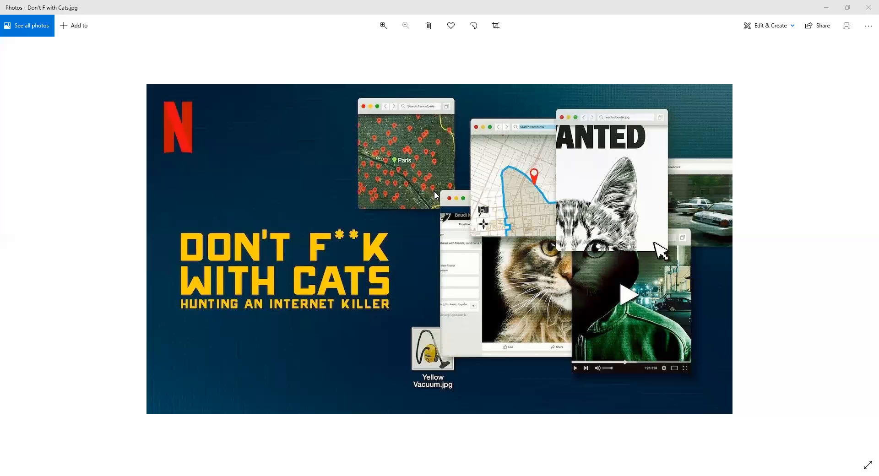
mouse_move(437, 183)
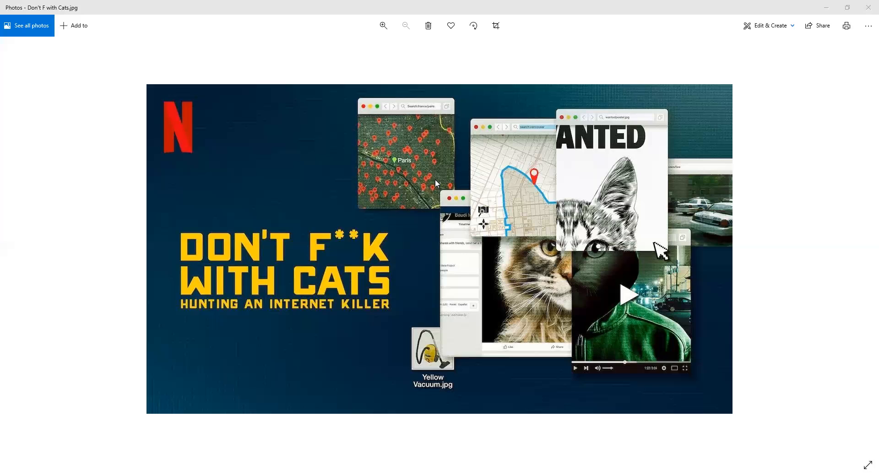
mouse_move(479, 175)
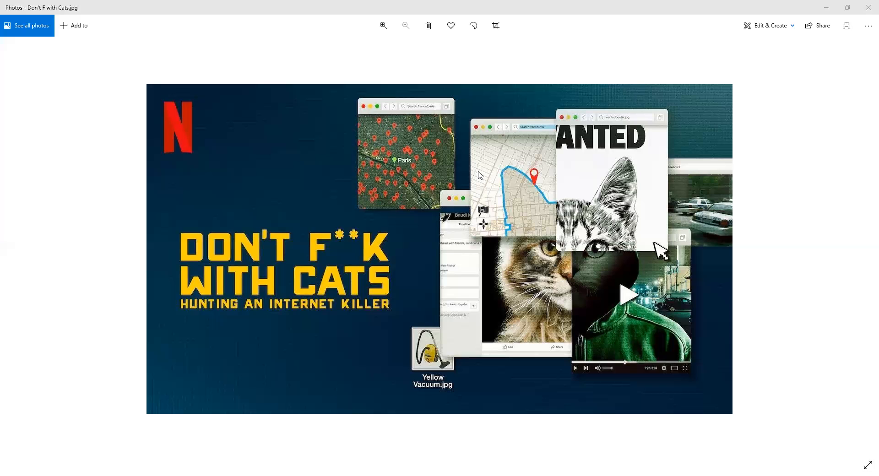
mouse_move(222, 263)
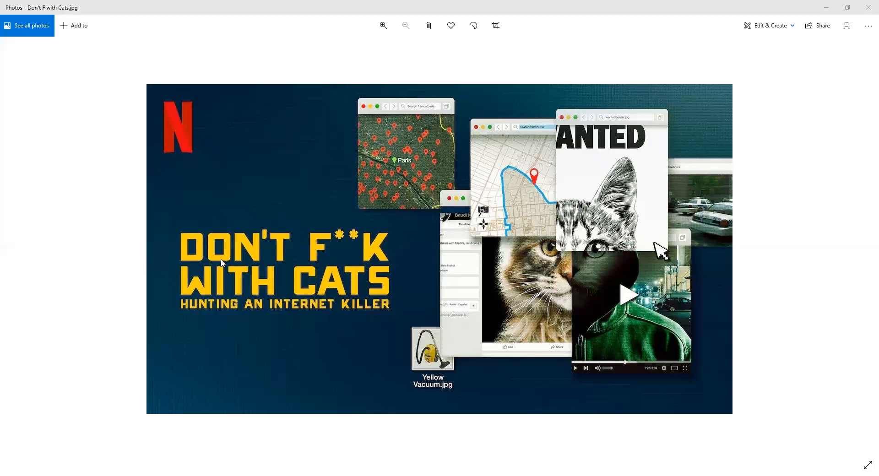
mouse_move(257, 235)
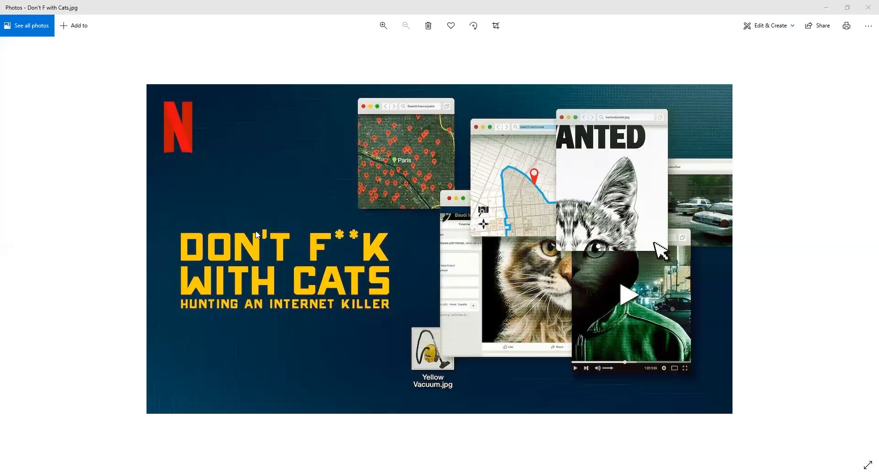
mouse_move(210, 242)
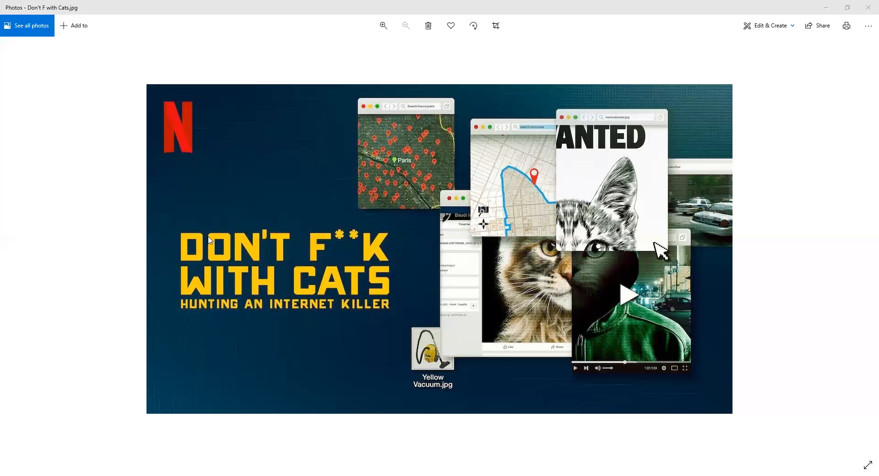
mouse_move(248, 230)
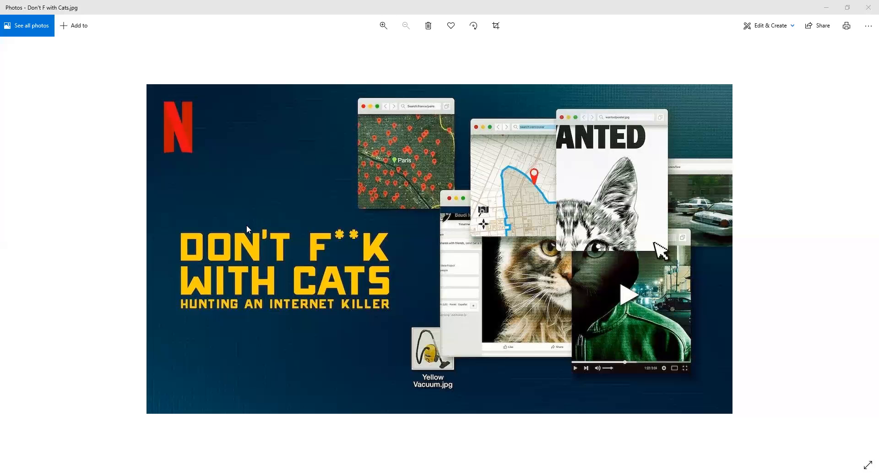
mouse_move(249, 228)
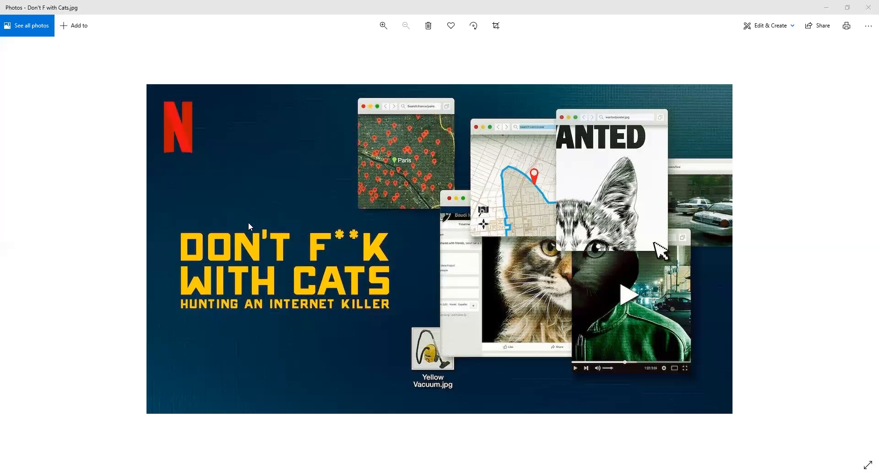
mouse_move(281, 217)
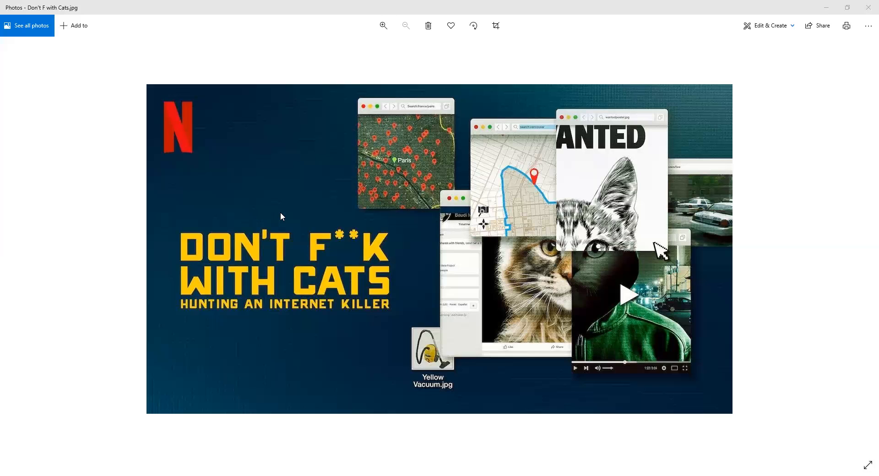
mouse_move(283, 214)
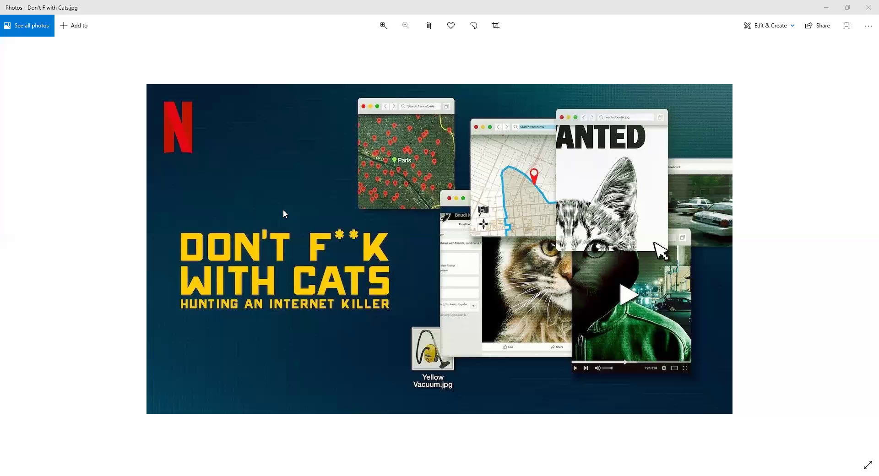
mouse_move(275, 212)
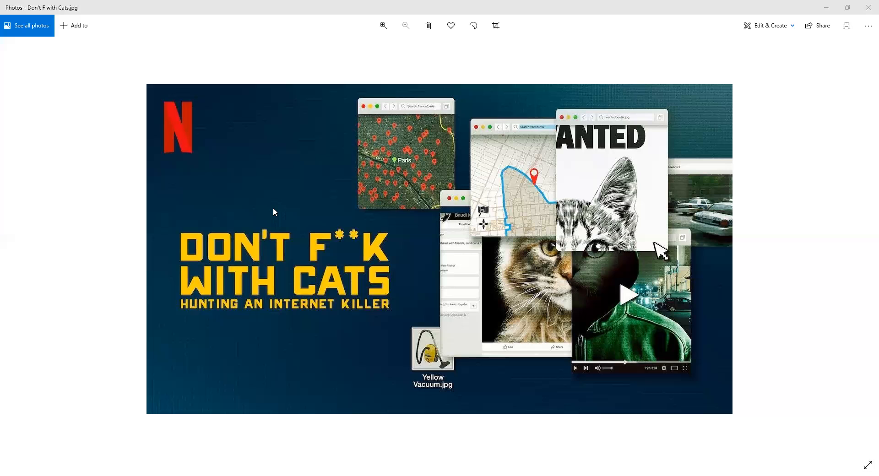
mouse_move(281, 212)
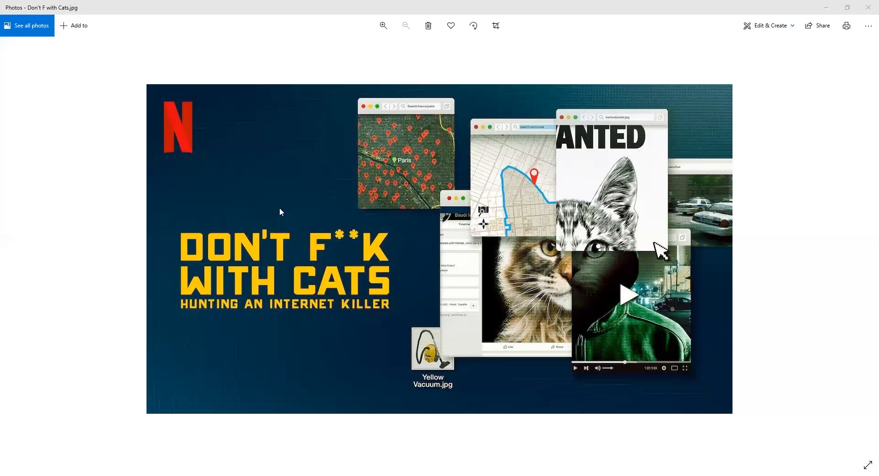
mouse_move(269, 209)
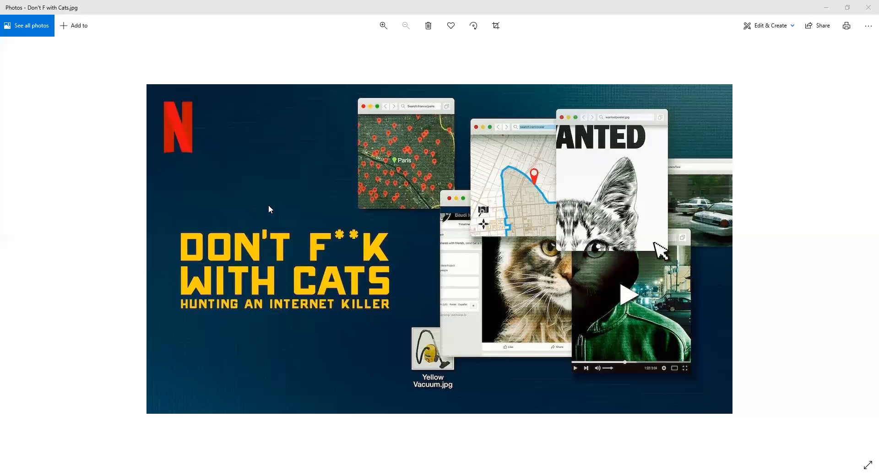
mouse_move(218, 227)
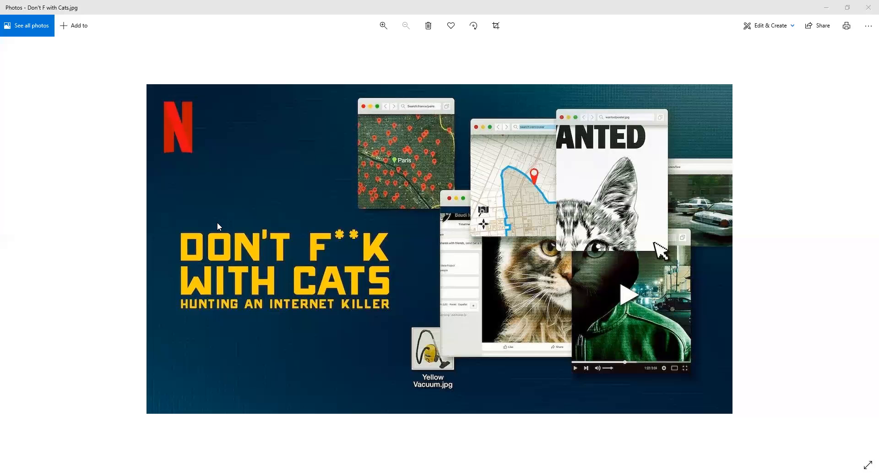
mouse_move(281, 247)
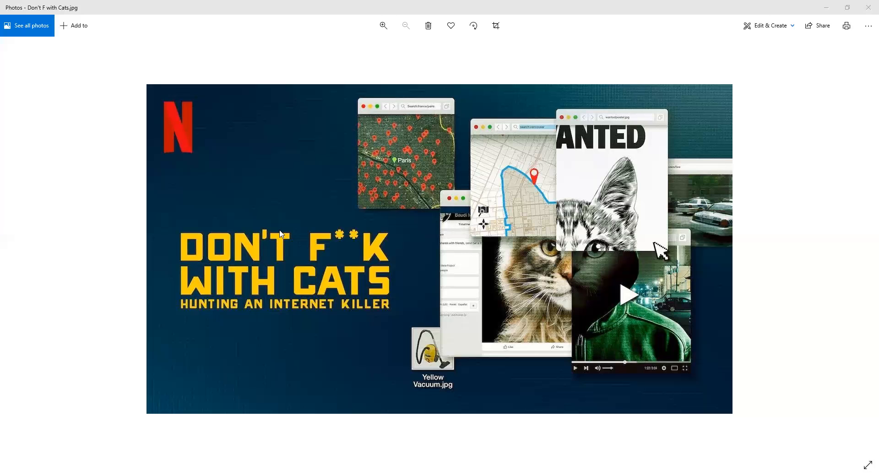
mouse_move(182, 254)
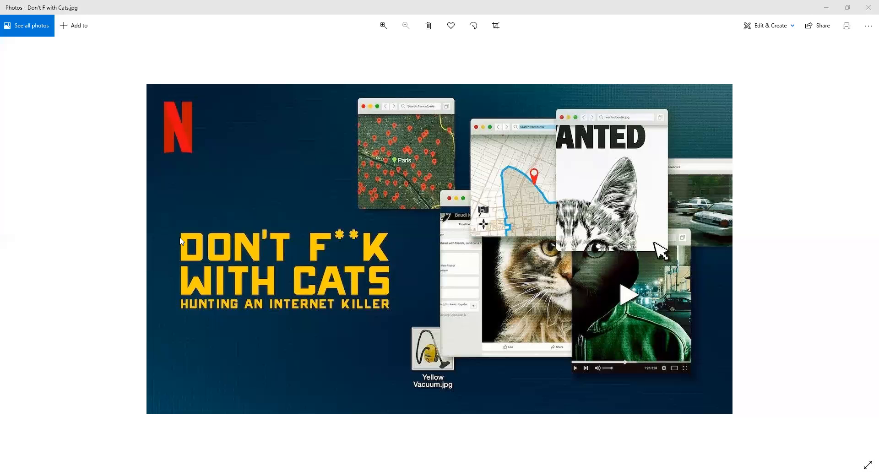
mouse_move(151, 227)
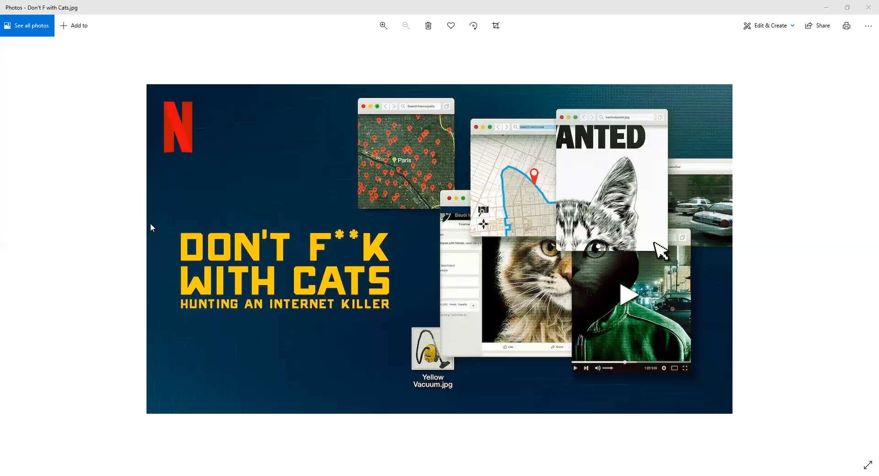
mouse_move(118, 218)
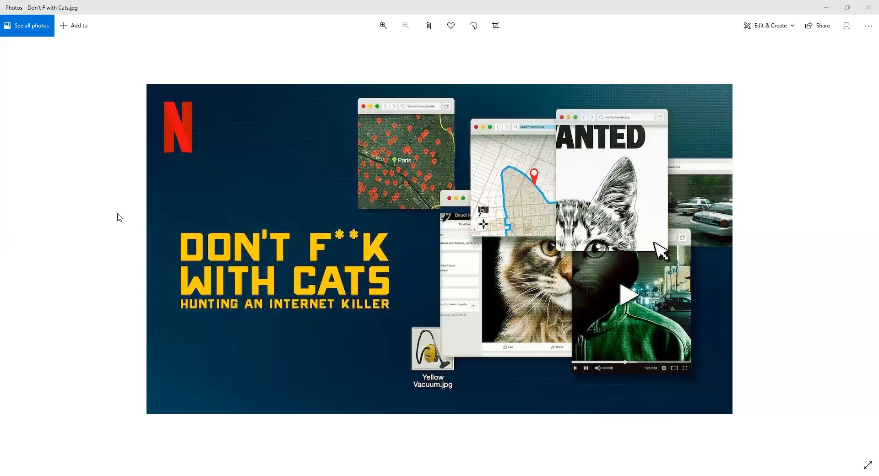
mouse_move(283, 43)
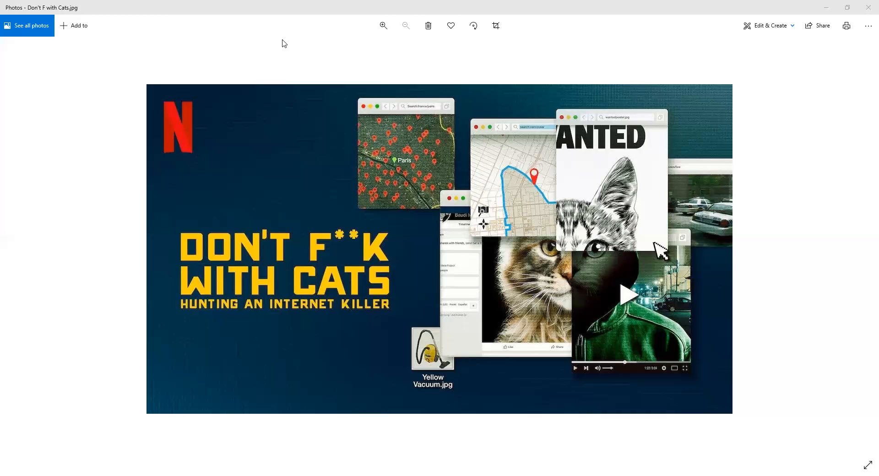